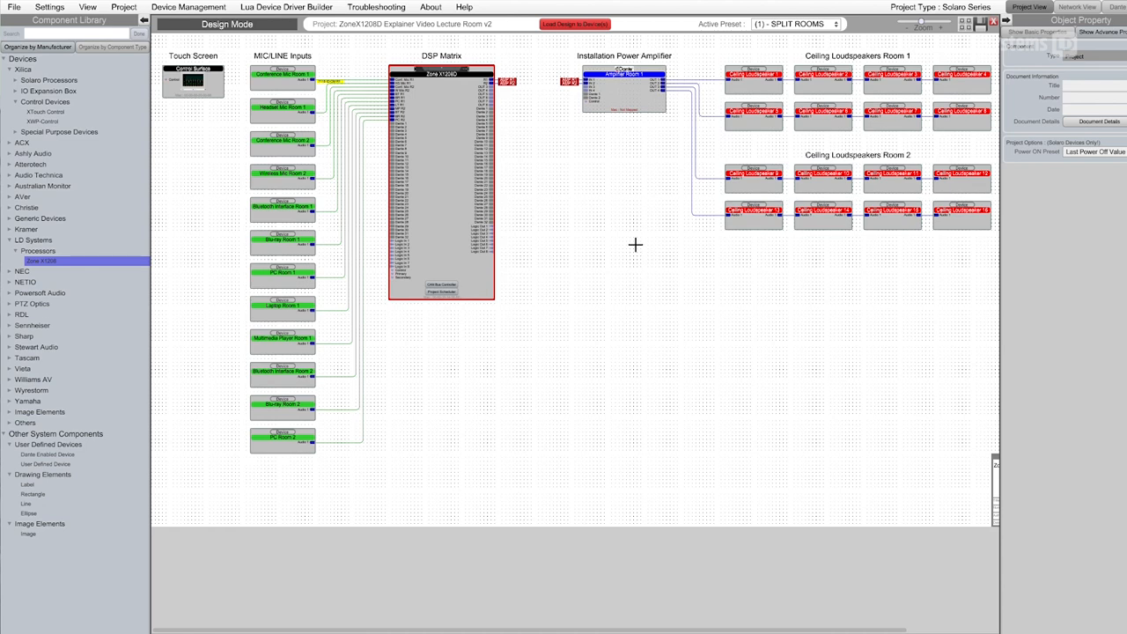
mouse_move(640, 335)
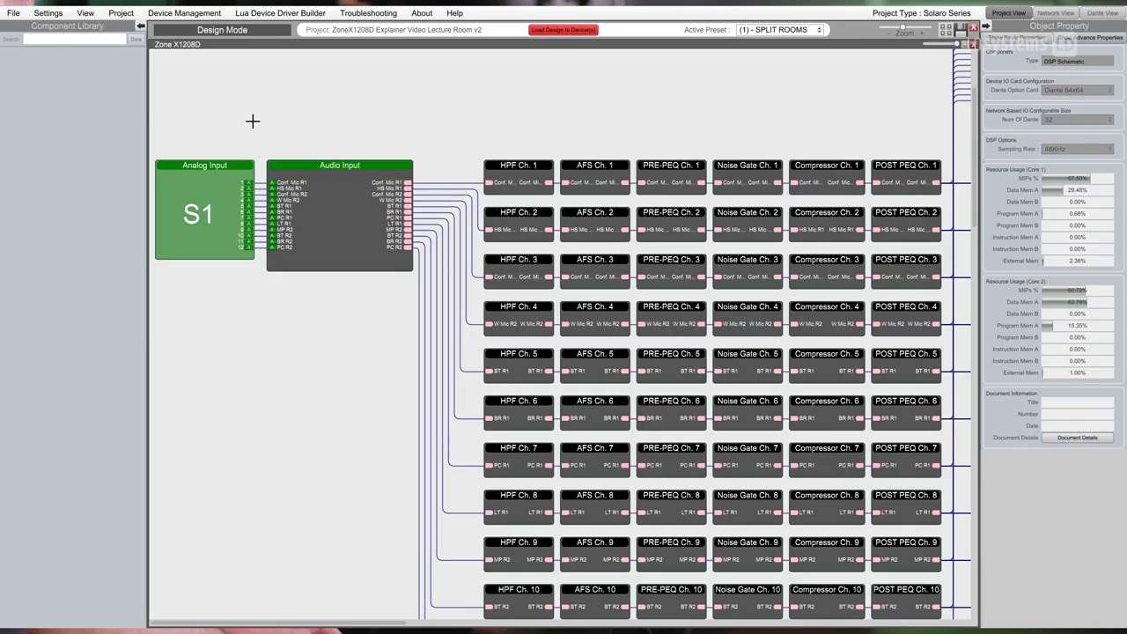
mouse_move(225, 203)
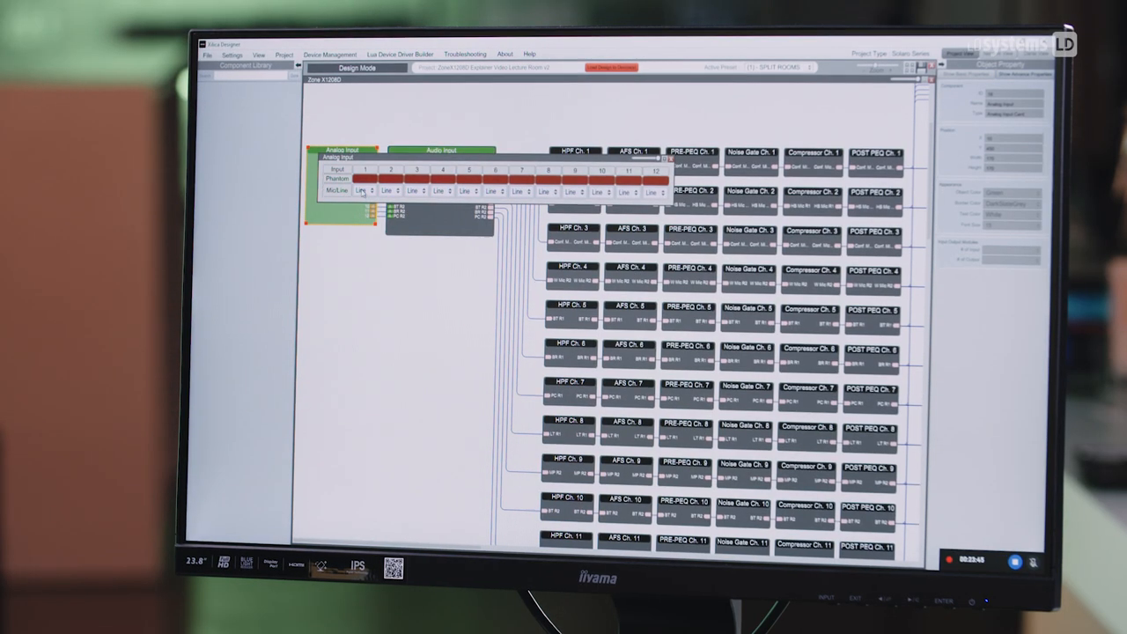
left_click(362, 190)
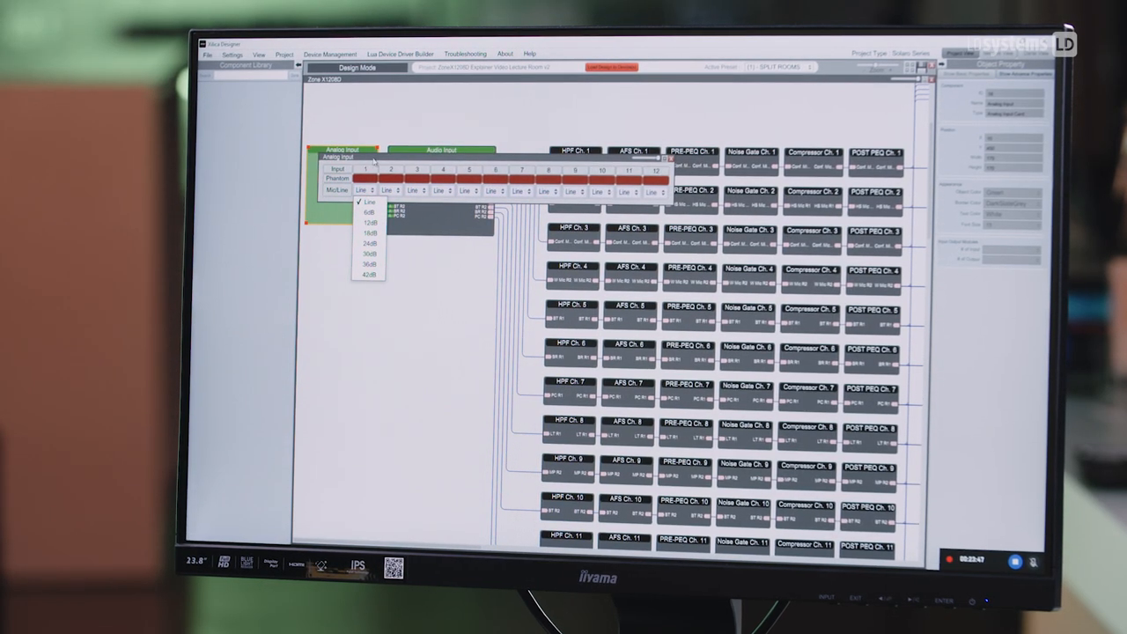
left_click(370, 201)
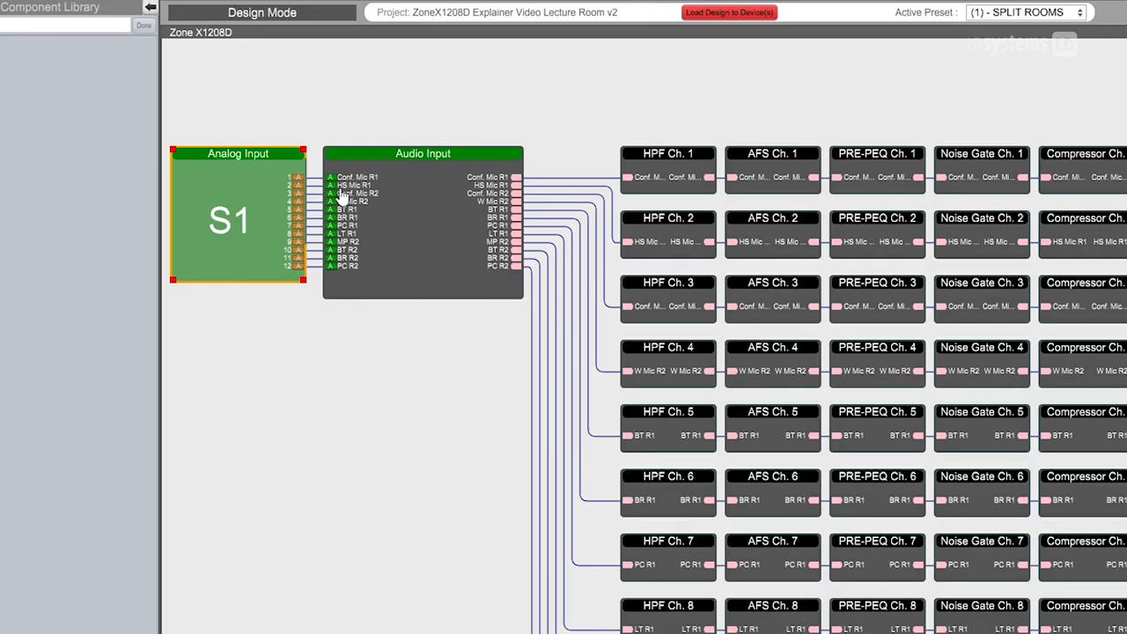
mouse_move(343, 198)
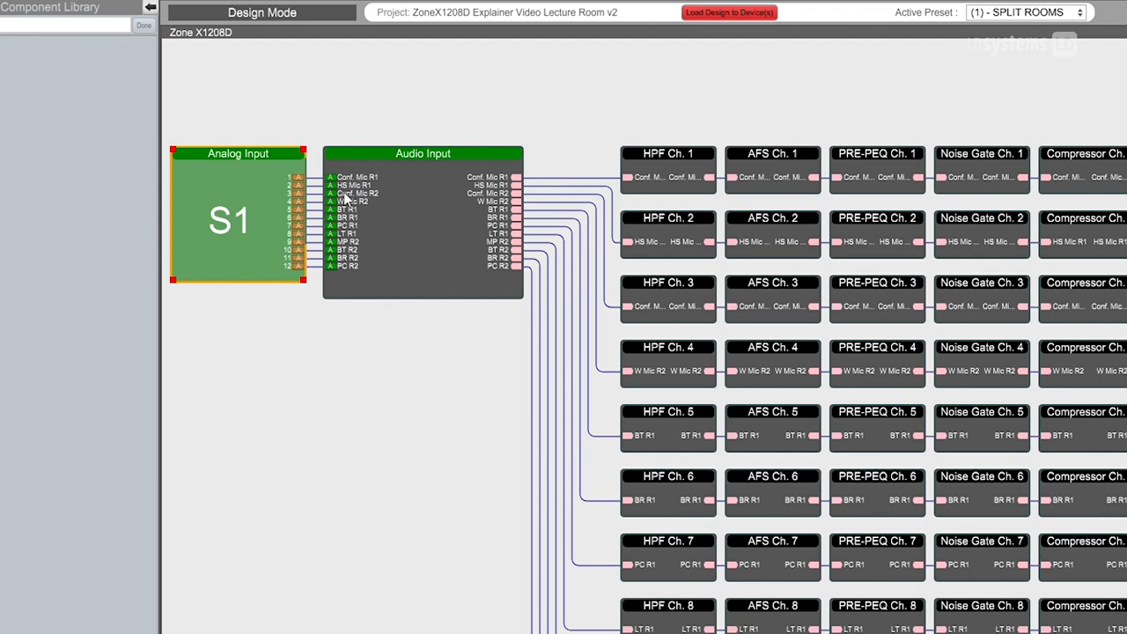
mouse_move(422, 224)
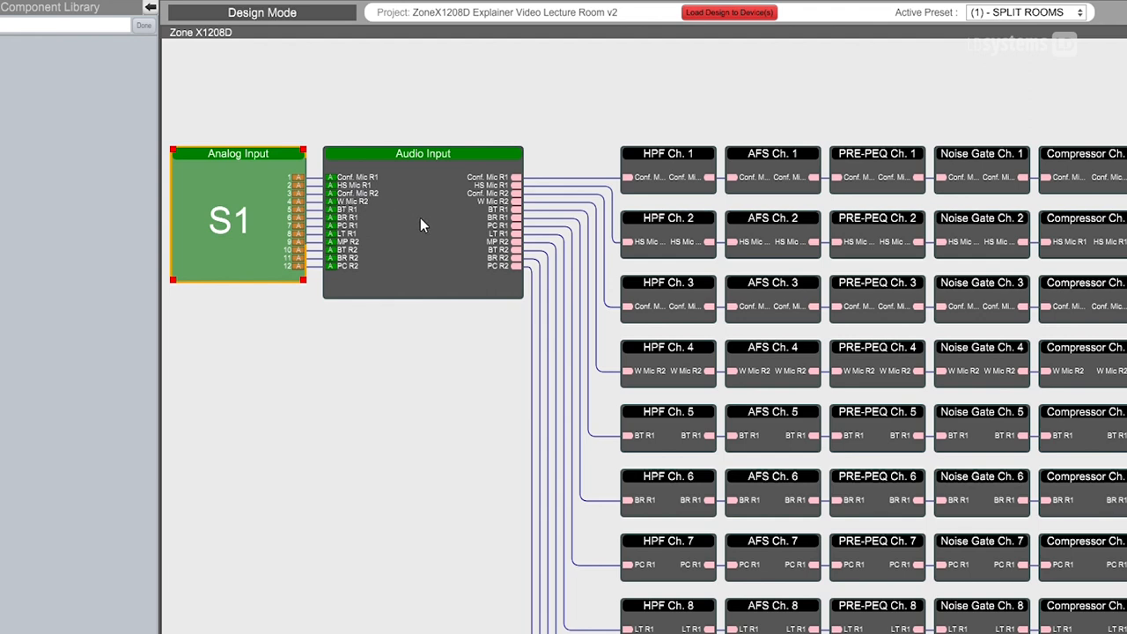
- Scroll the processing chains down to the Matrix TO GAM and both Gating Auto Mixer blocks
double_click(423, 153)
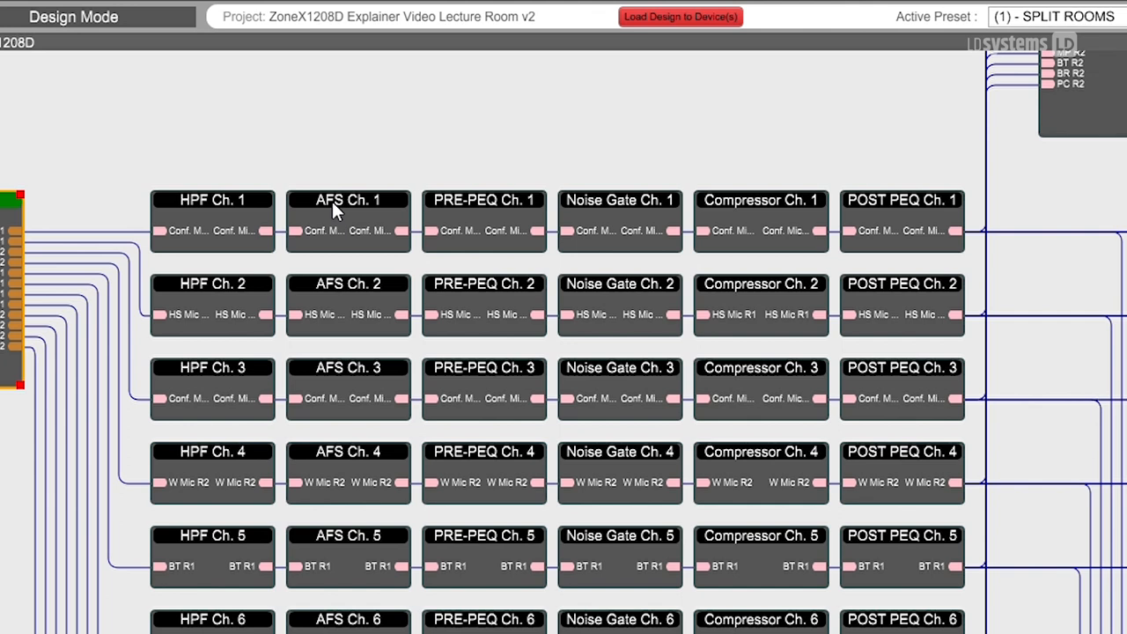
mouse_move(763, 258)
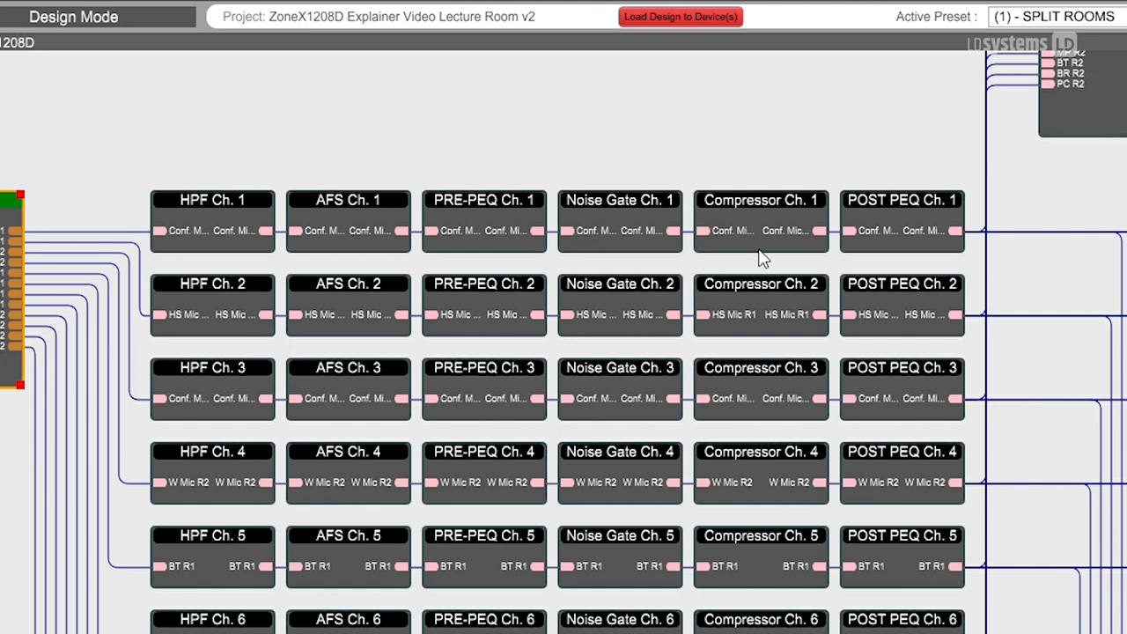
mouse_move(861, 216)
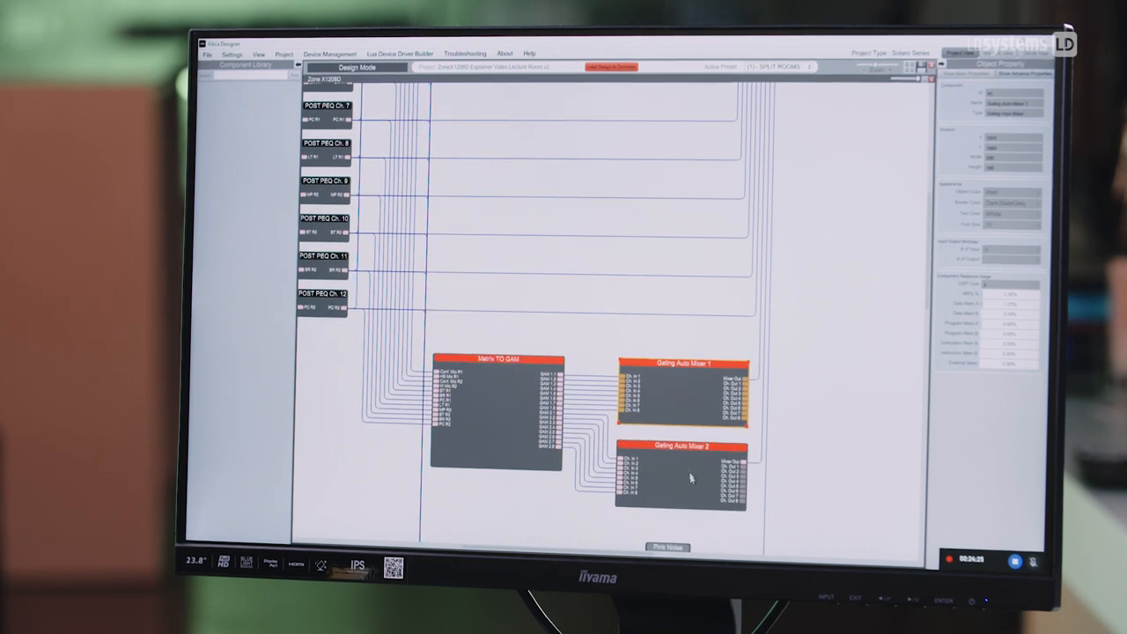
- Select the second gating auto mixer, then open the Main Matrix Mixer's R1/R2 crosspoint grid
left_click(683, 476)
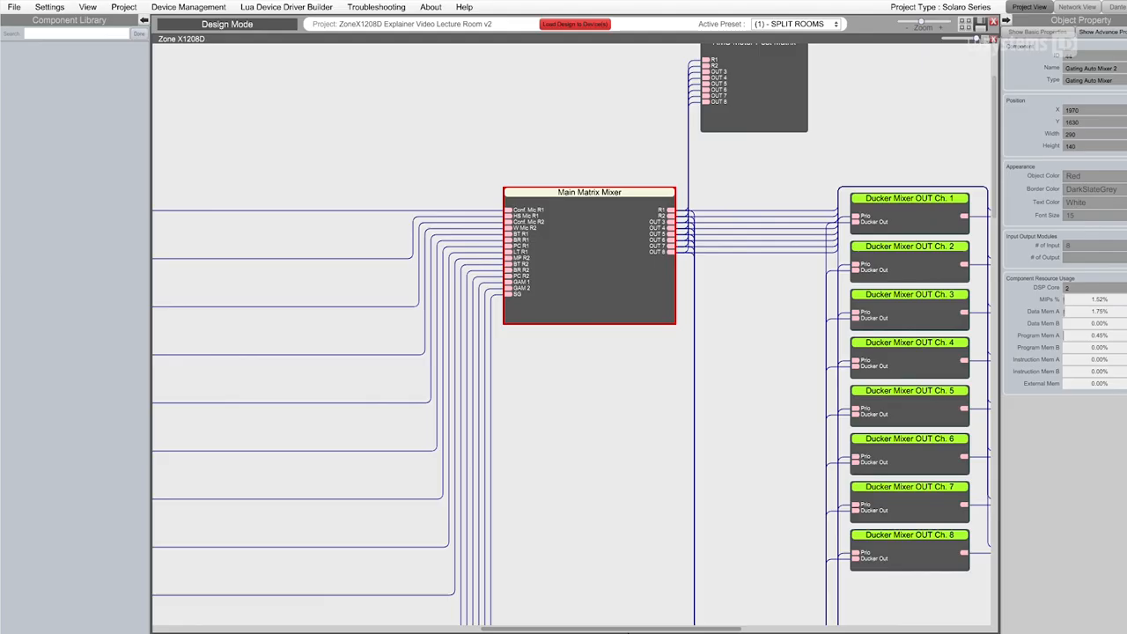
double_click(589, 192)
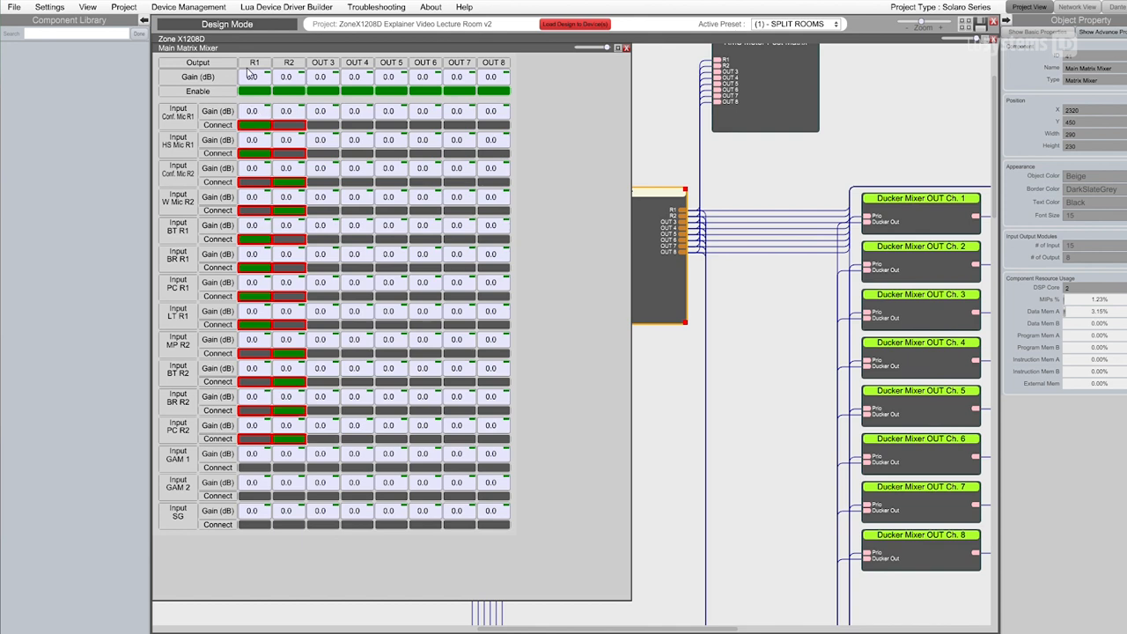
mouse_move(575, 100)
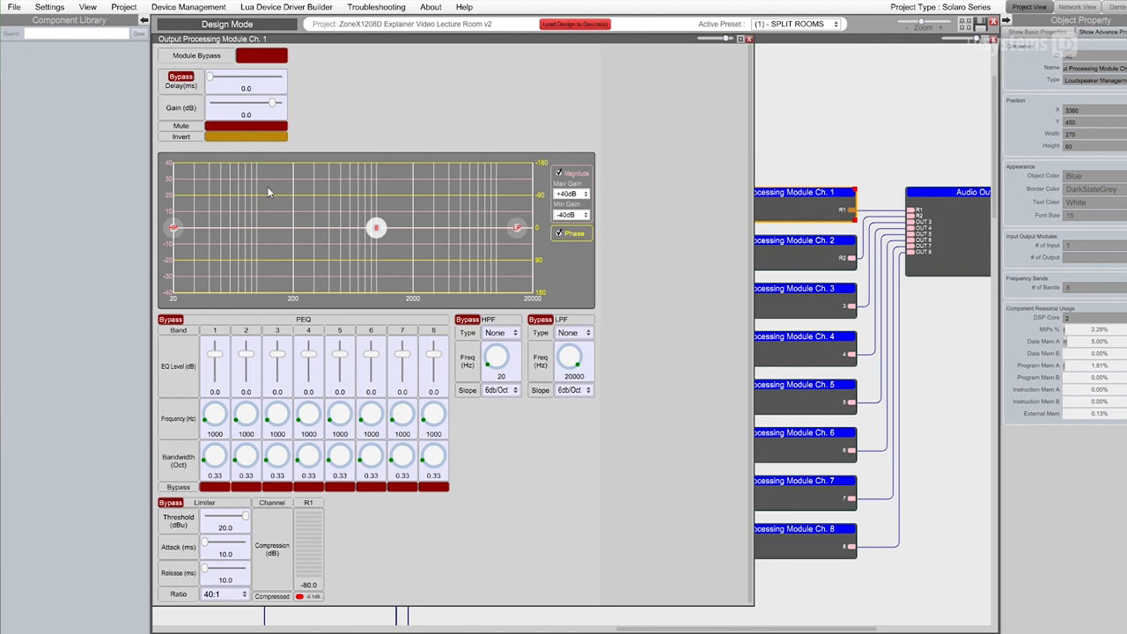
mouse_move(313, 343)
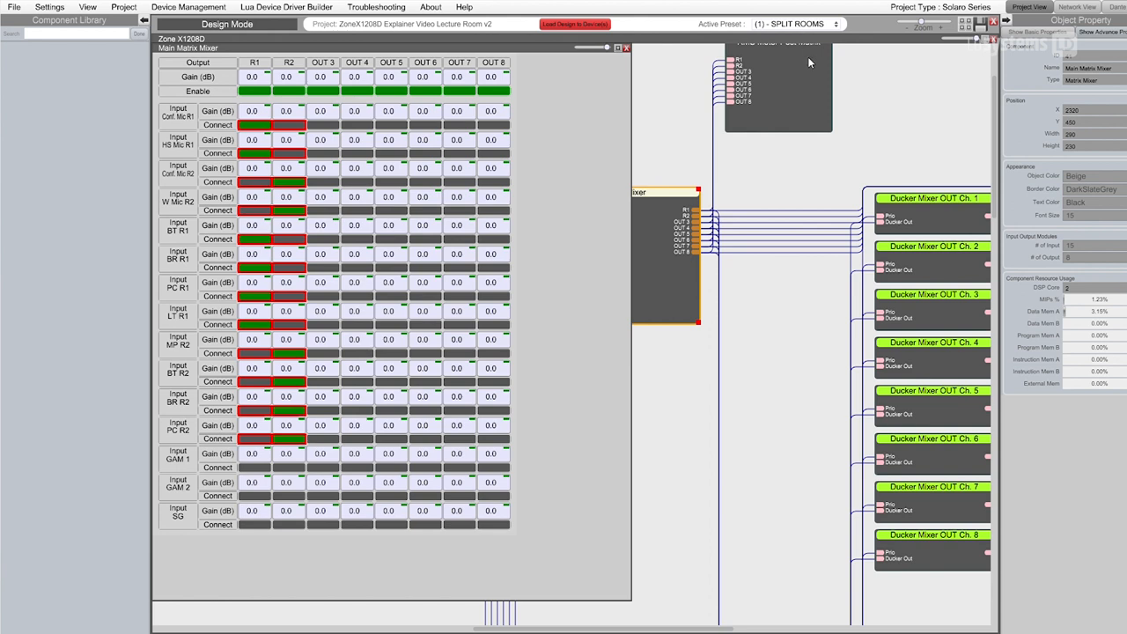
- Close the Output Processing Module window to return to the Main Matrix Mixer
left_click(796, 24)
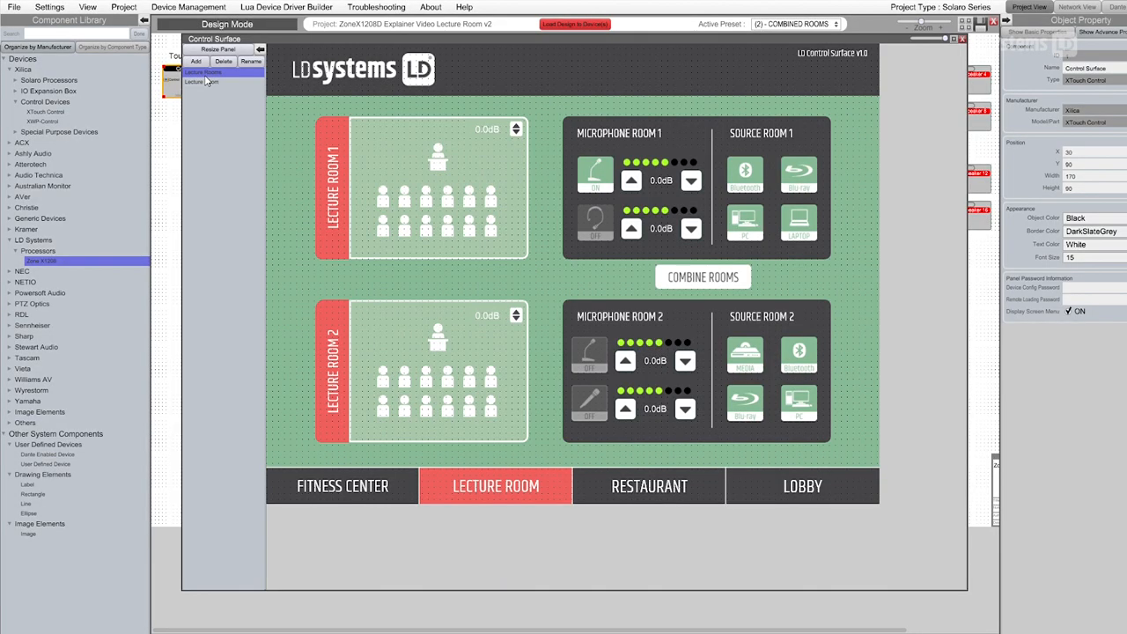
mouse_move(304, 134)
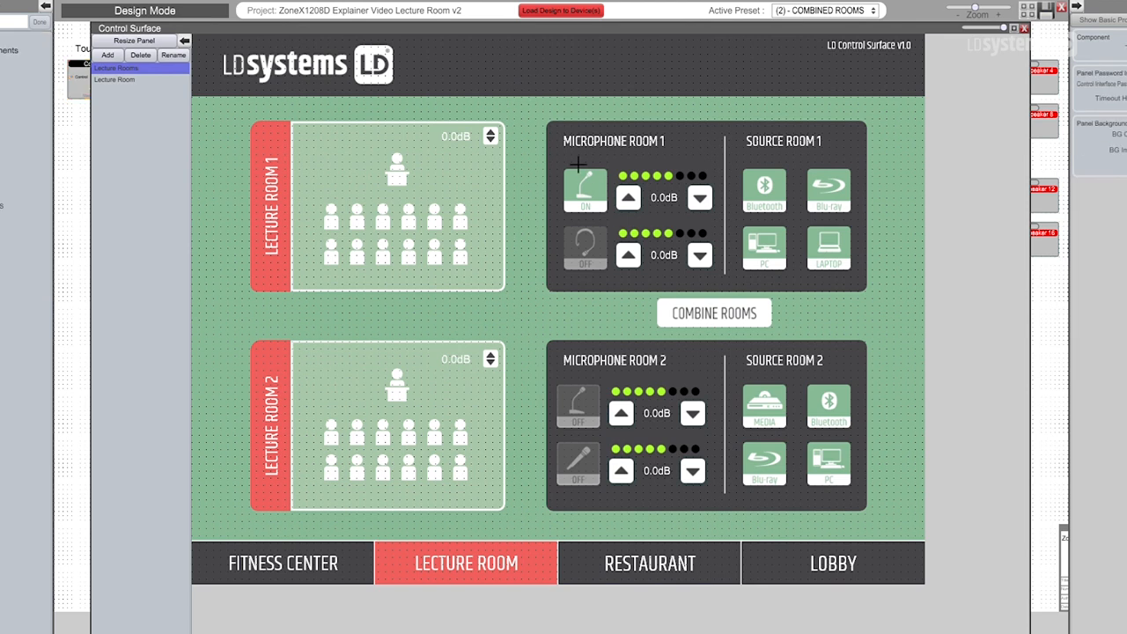
- Inspect Room 1's podium microphone on/off toggle and LAPTOP source button on the control panel
left_click(584, 190)
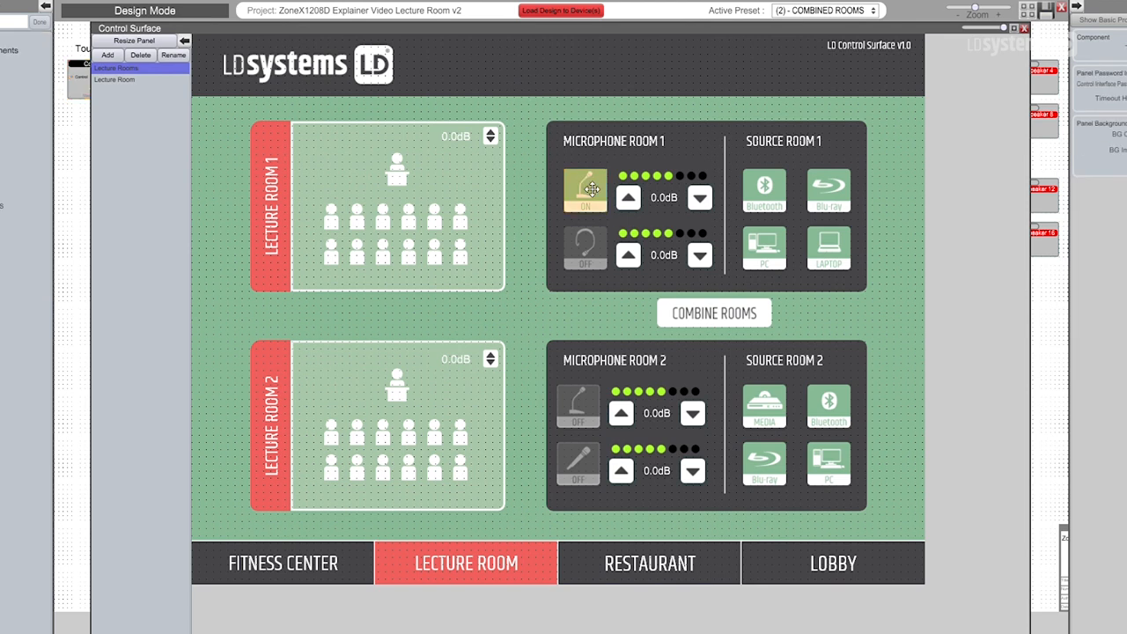
left_click(584, 190)
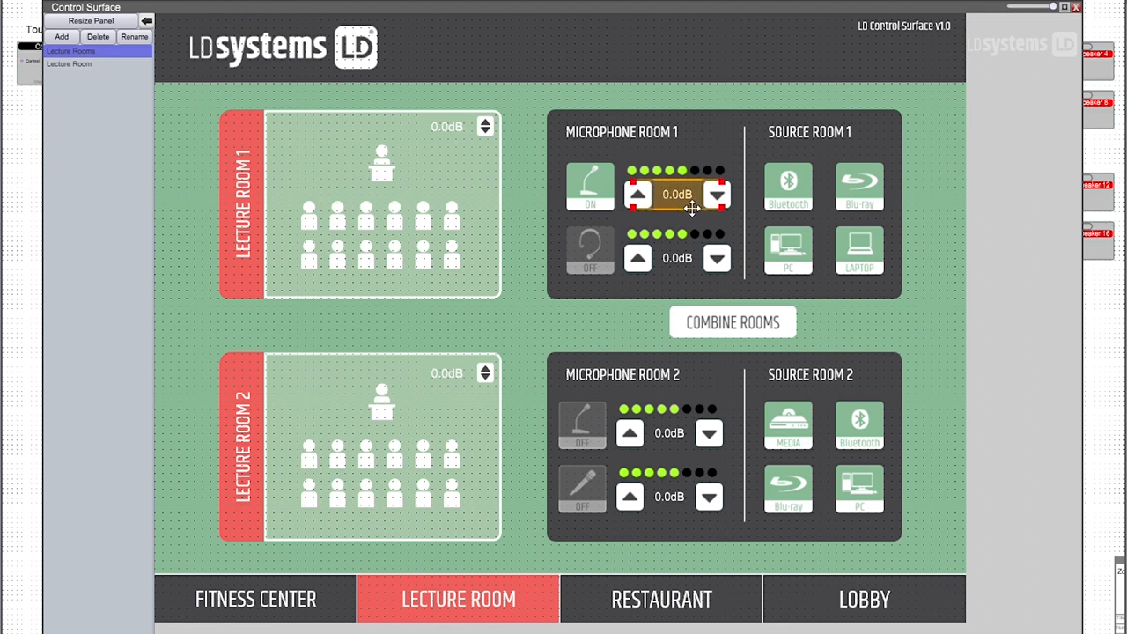
mouse_move(720, 151)
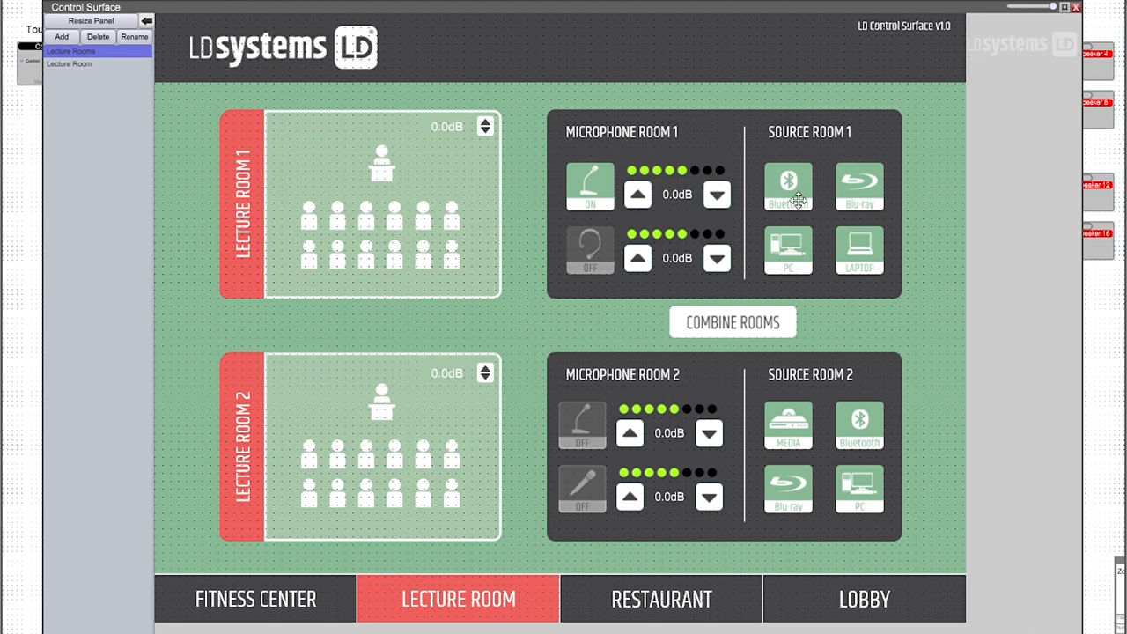
mouse_move(797, 203)
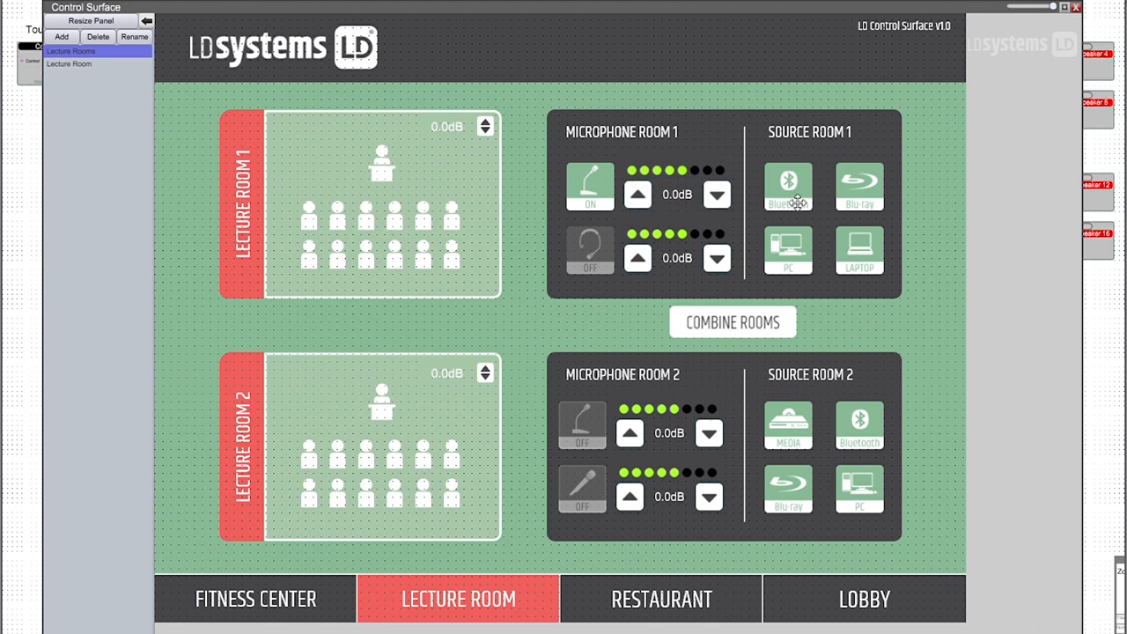
left_click(859, 251)
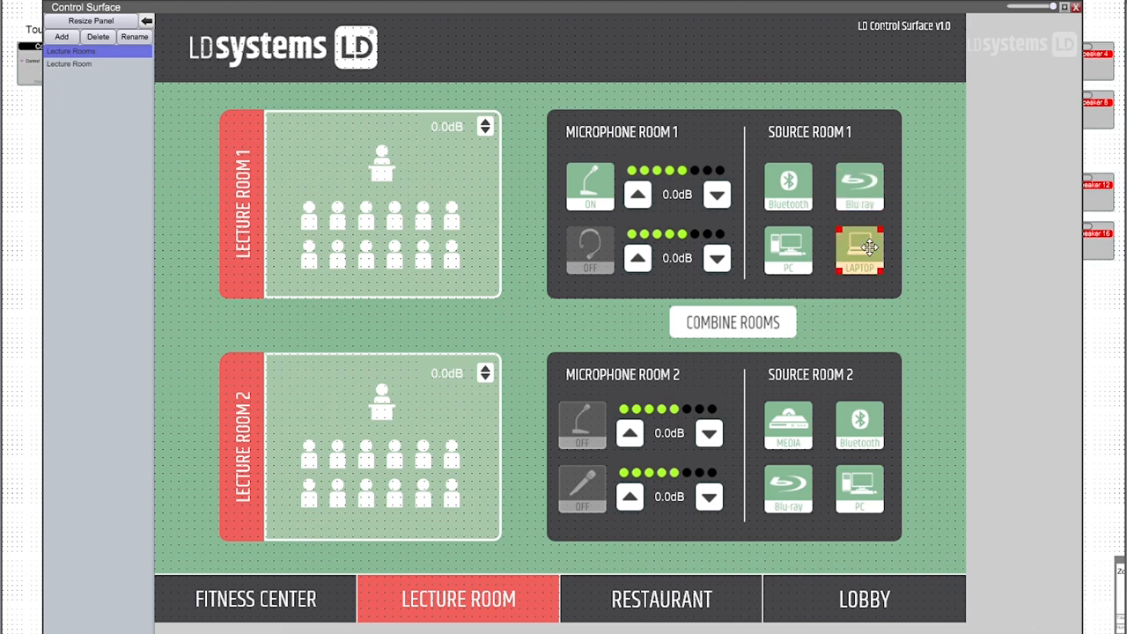